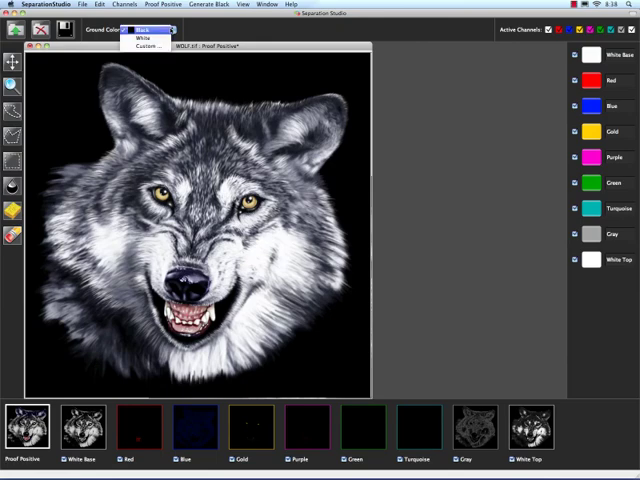
mouse_move(144, 36)
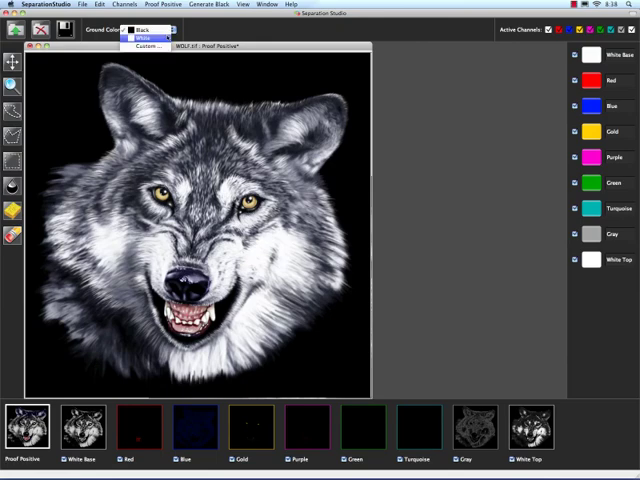
left_click(144, 36)
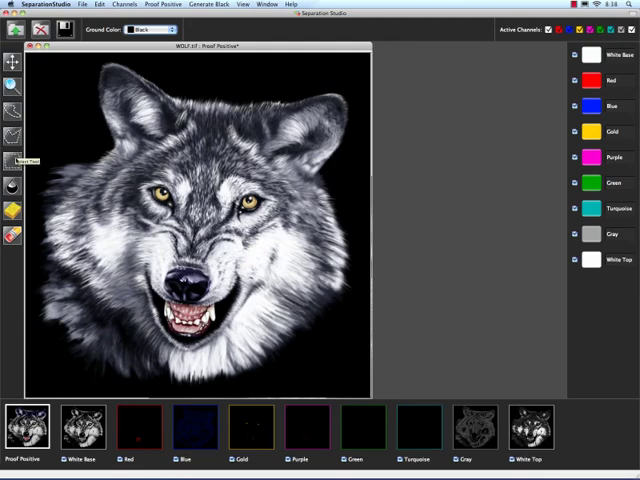
mouse_move(12, 188)
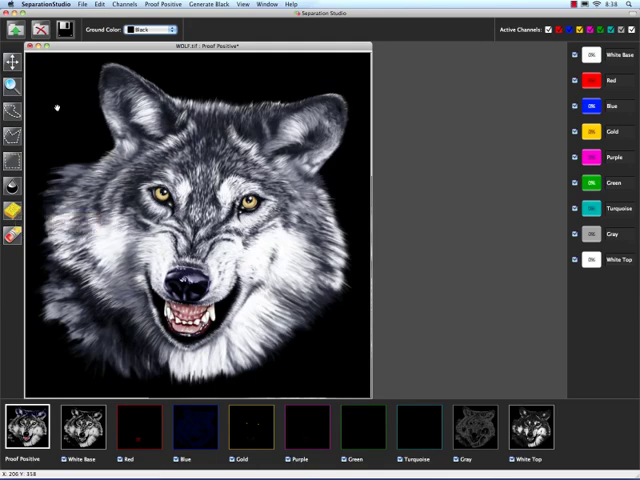
mouse_move(56, 104)
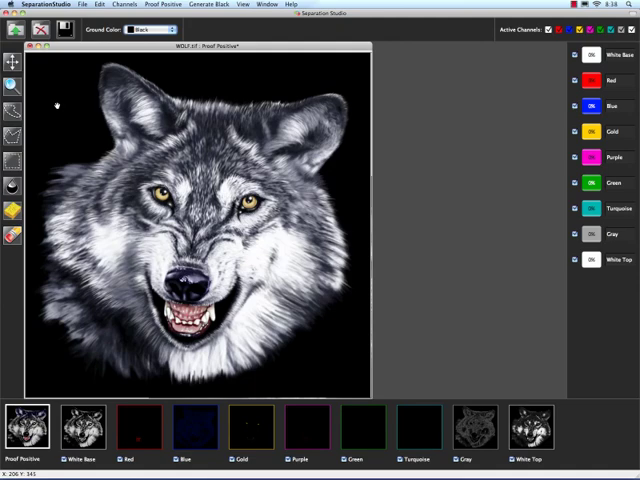
mouse_move(52, 104)
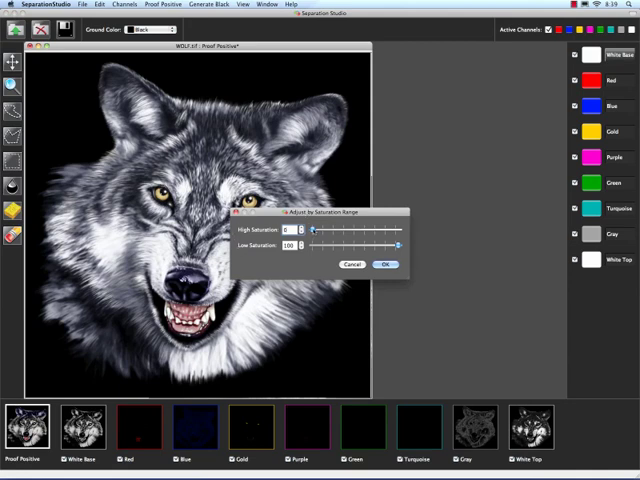
left_click_drag(312, 230, 328, 230)
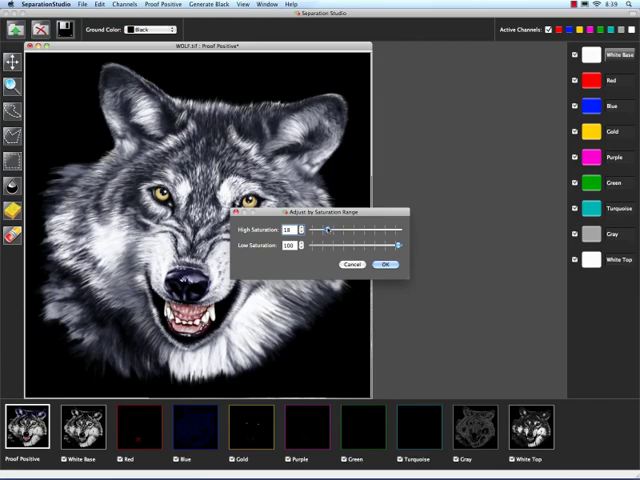